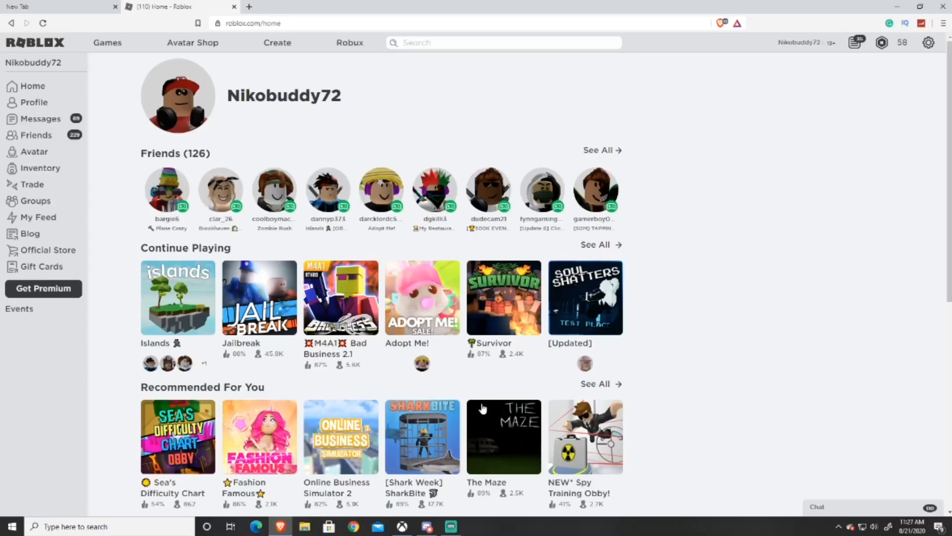
mouse_move(557, 429)
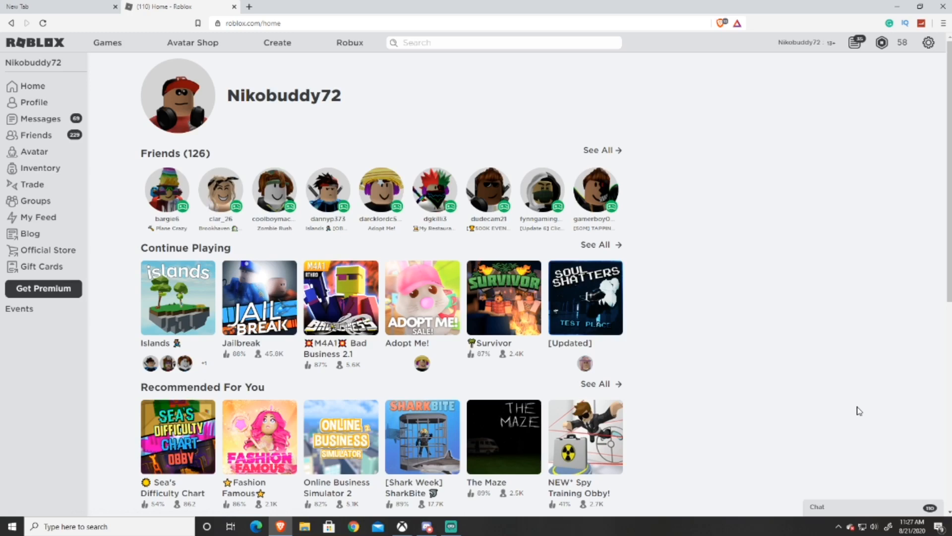
mouse_move(846, 367)
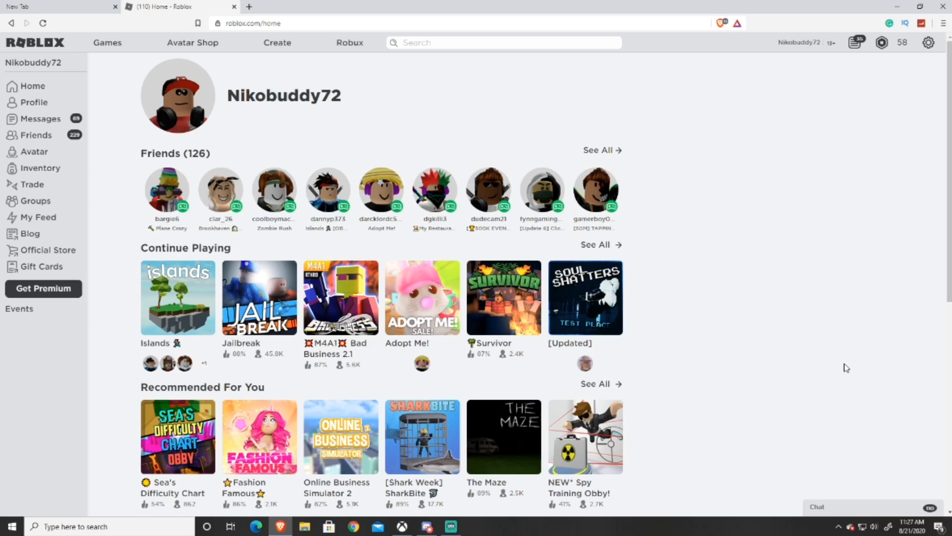
mouse_move(811, 254)
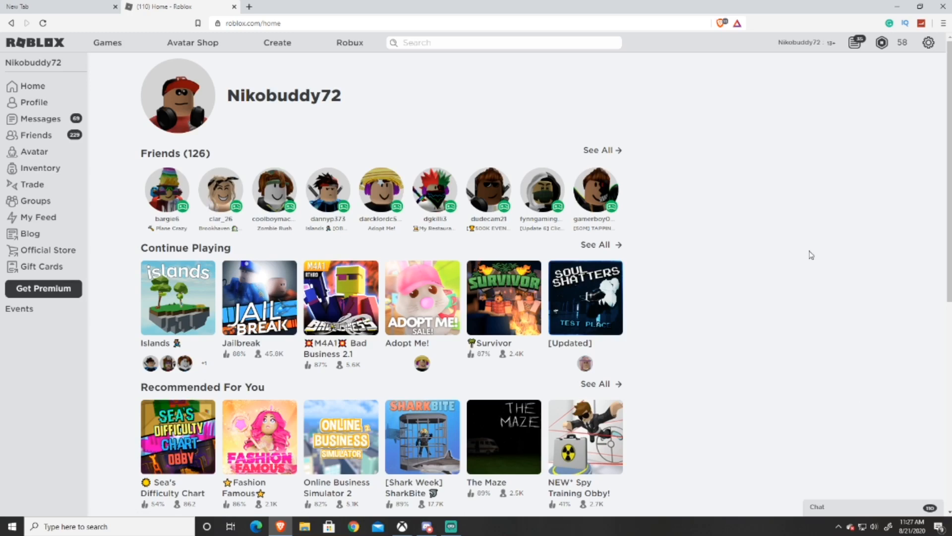
mouse_move(804, 243)
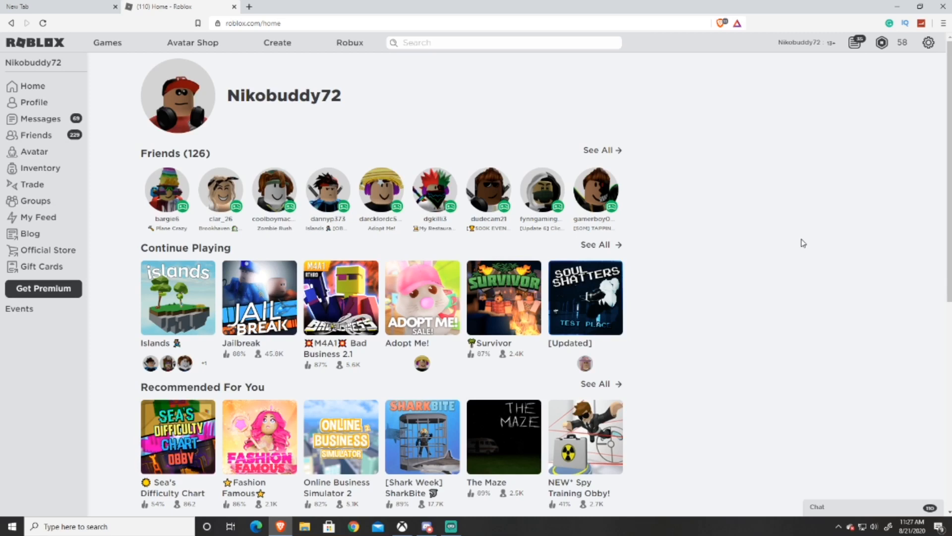
mouse_move(791, 247)
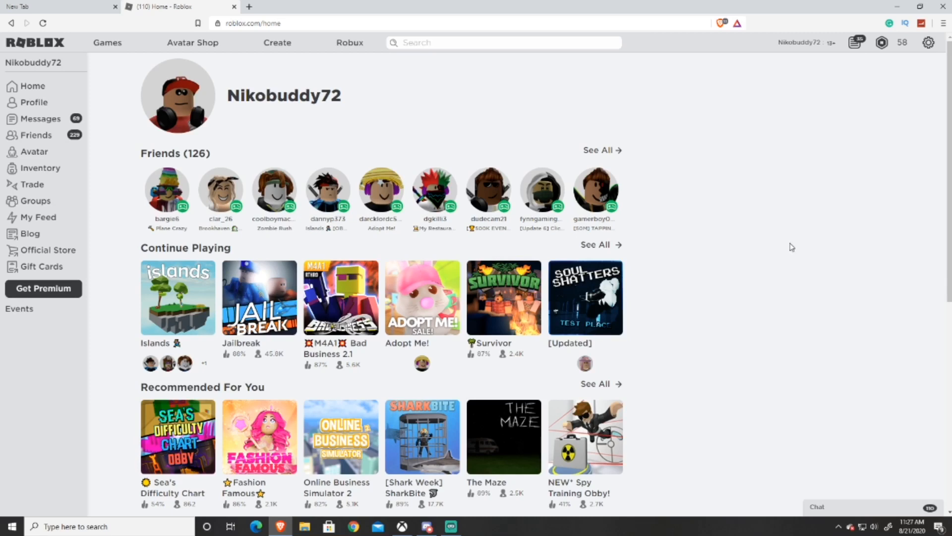
mouse_move(741, 349)
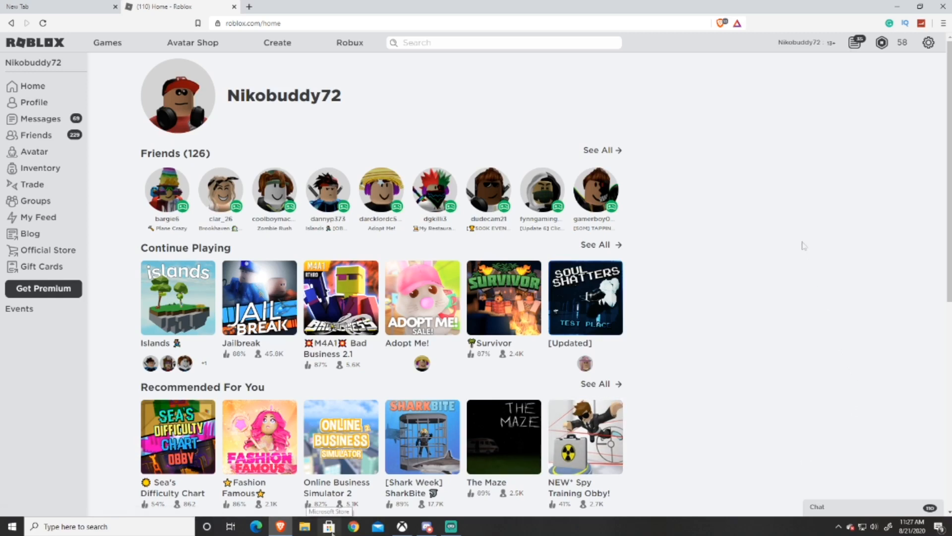
Step: Launch Microsoft Store from the taskbar and run a store search for roblox
left_click(329, 525)
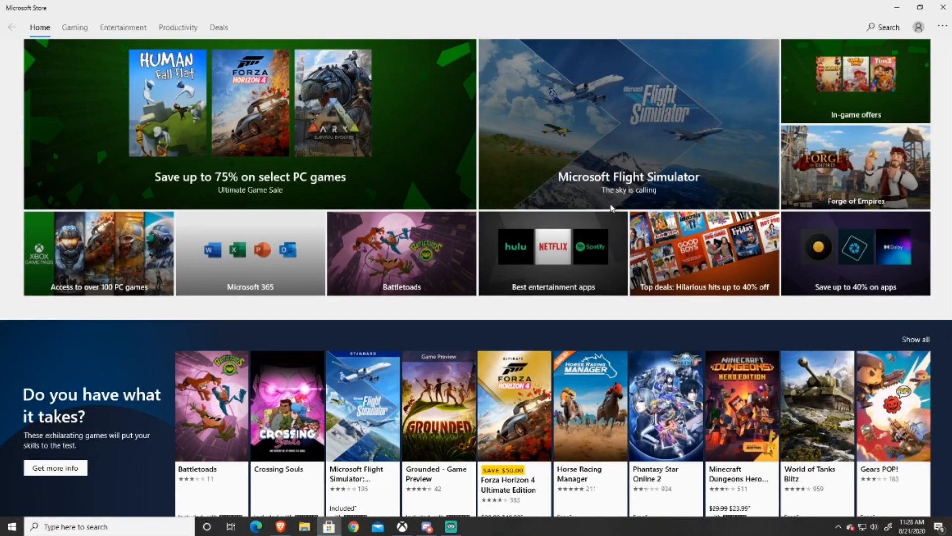
mouse_move(598, 135)
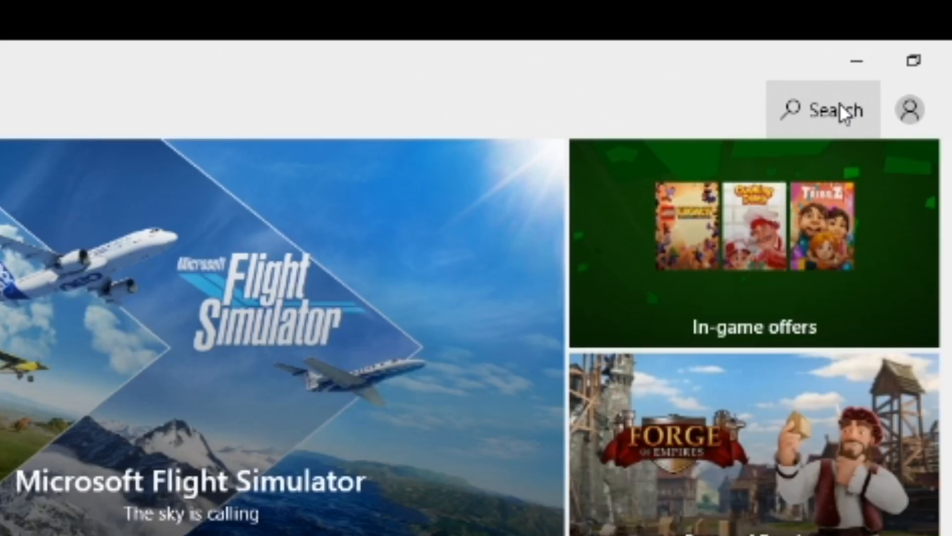
left_click(824, 110)
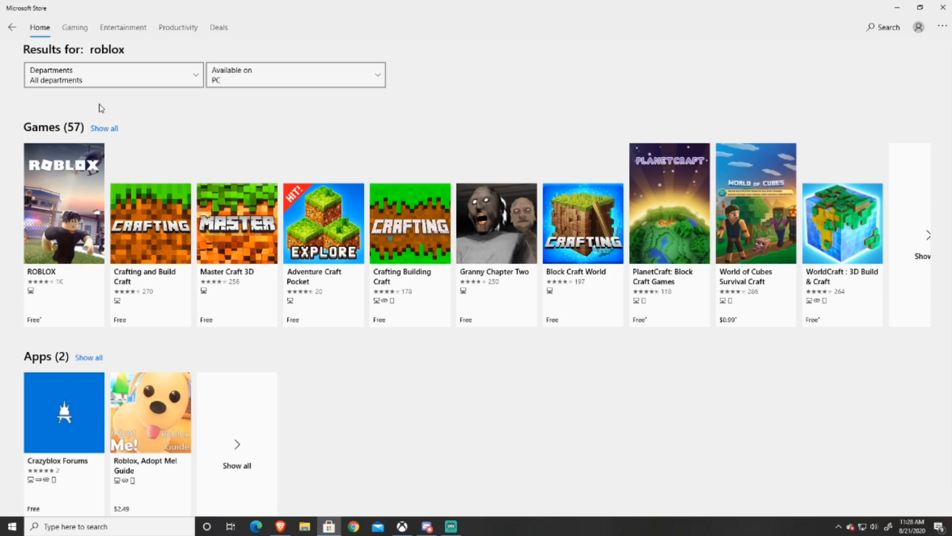
mouse_move(61, 324)
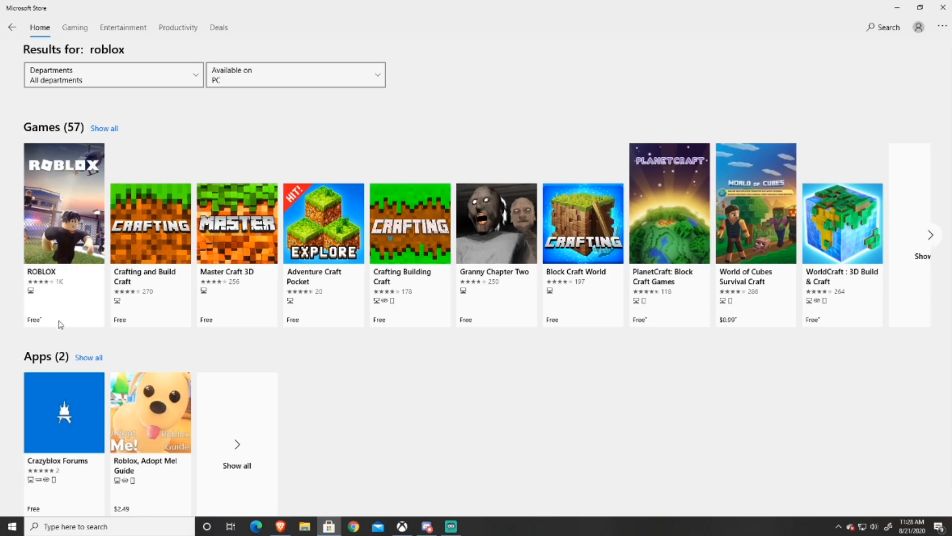
Step: Open the ROBLOX tile from the Games results and start the app with Play
left_click(63, 203)
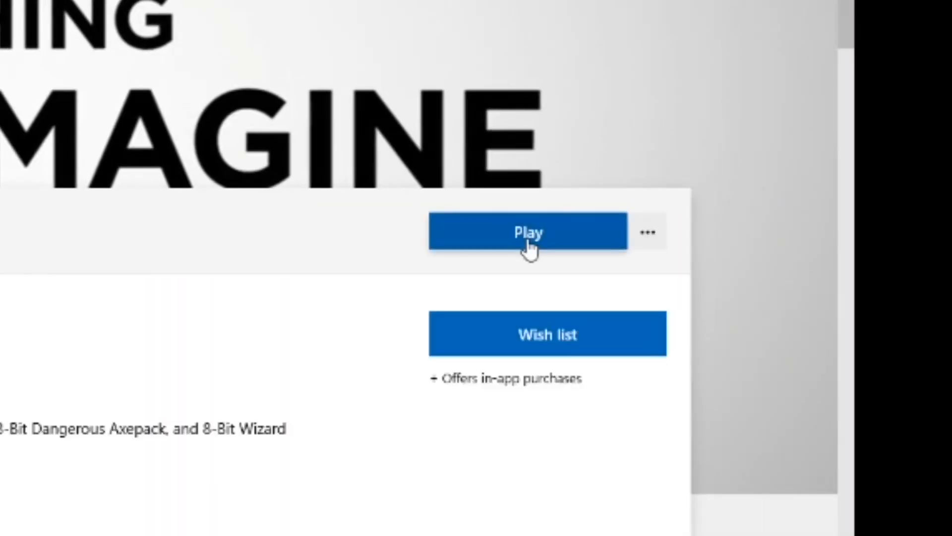
left_click(527, 232)
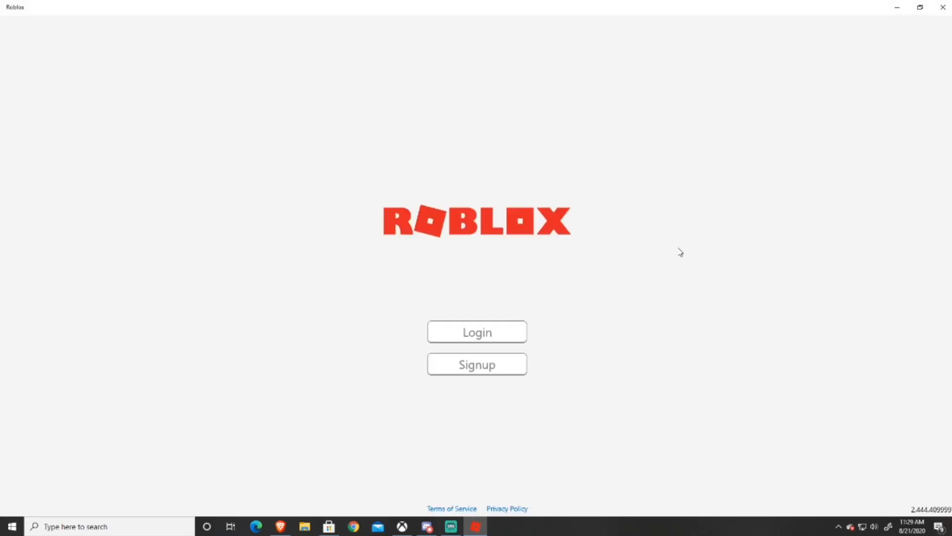
mouse_move(384, 367)
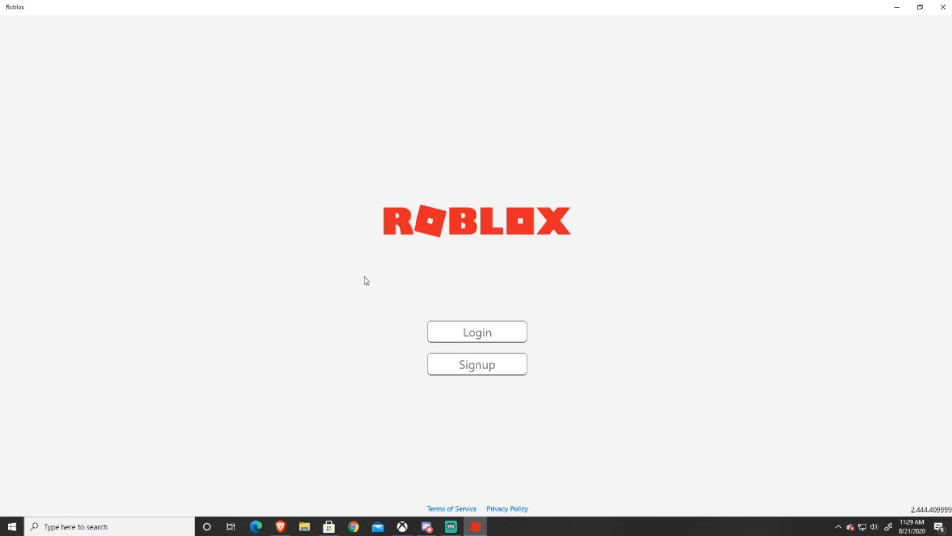
Step: Sign in from the welcome screen to reach the Games home page
left_click(477, 364)
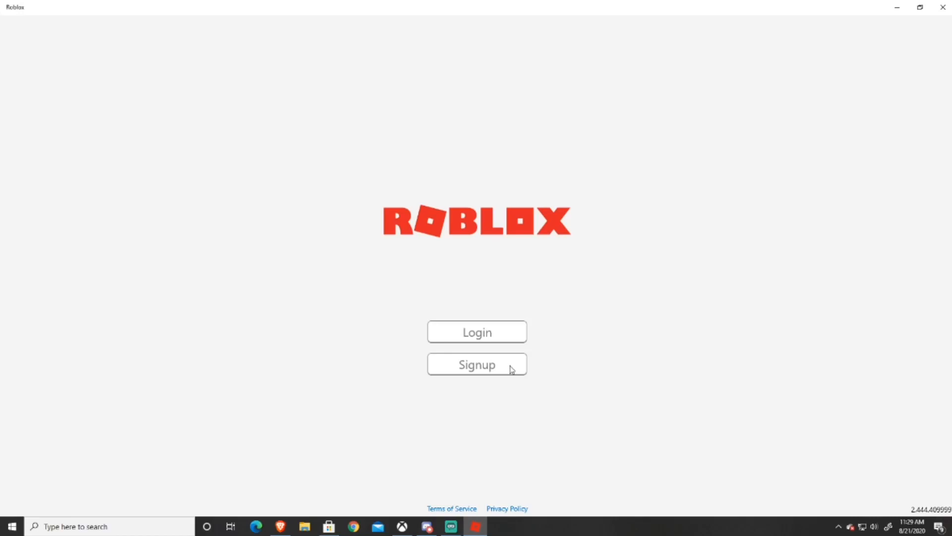
left_click(477, 364)
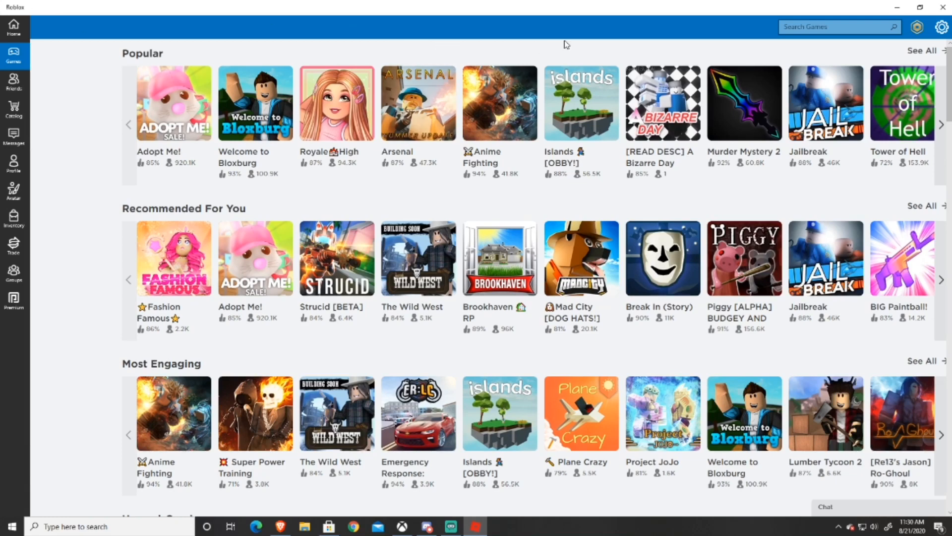
left_click(840, 26)
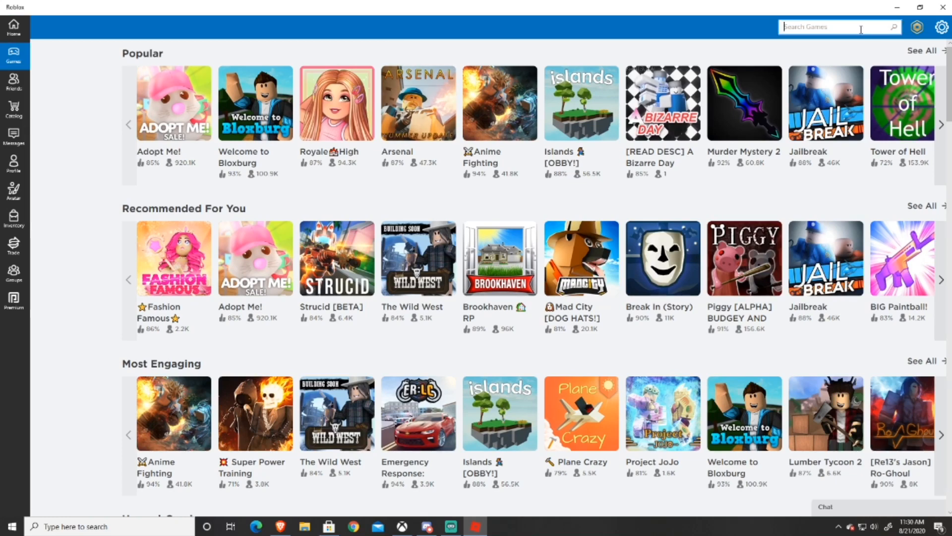
left_click(13, 83)
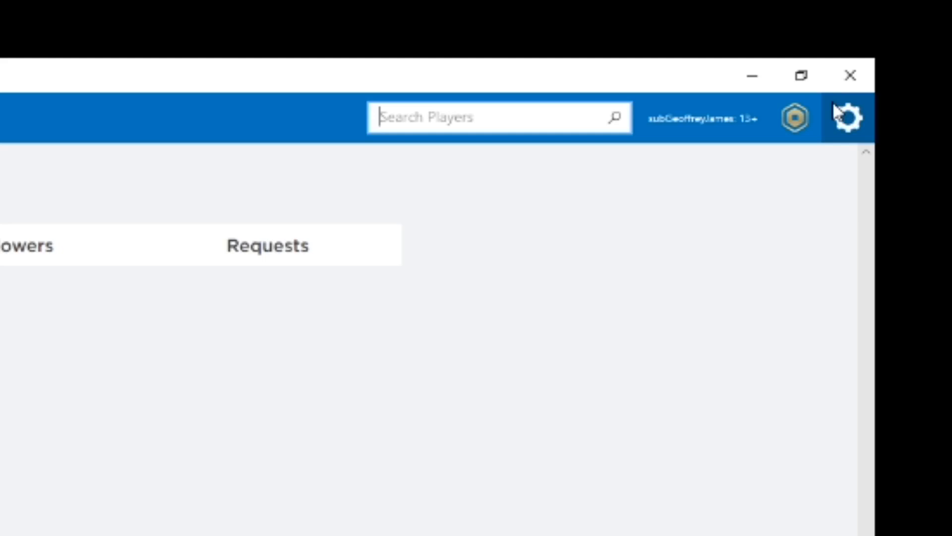
type("nikobuddy72")
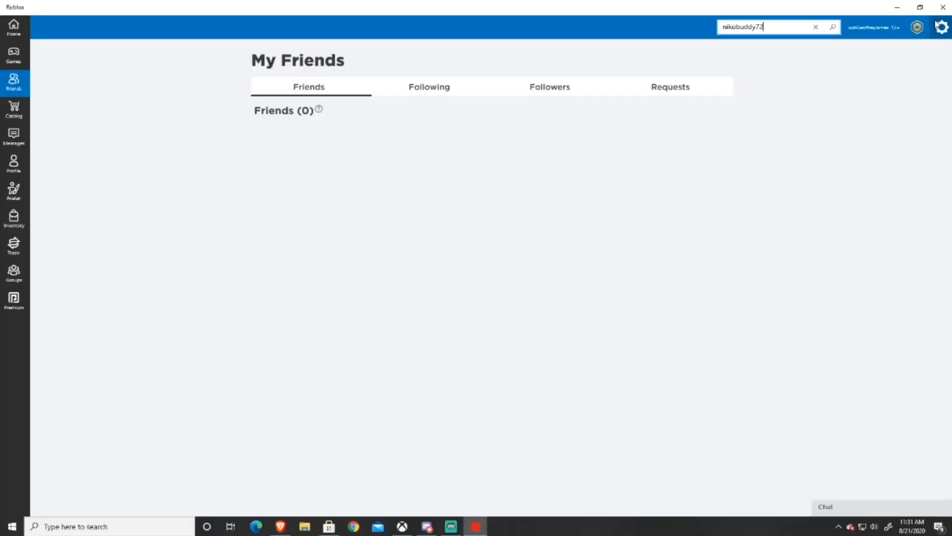
left_click(832, 26)
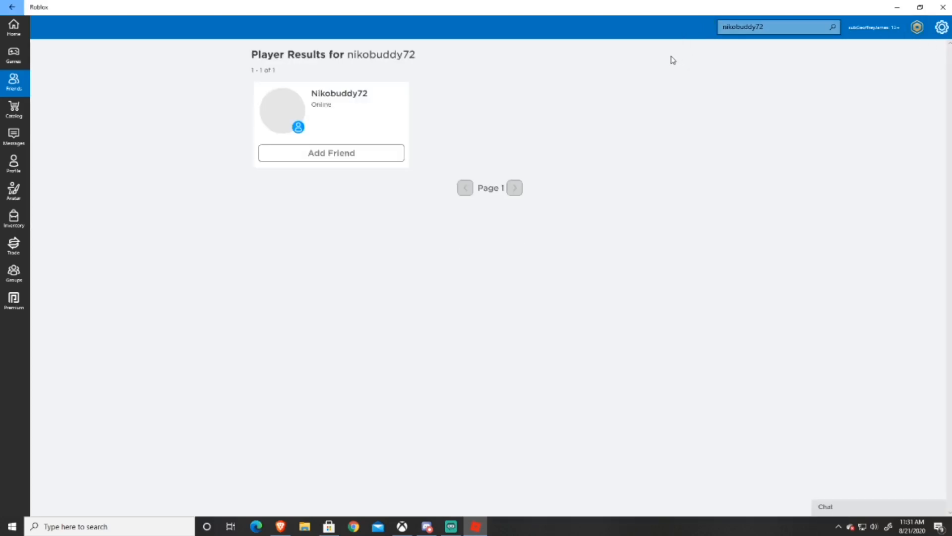
left_click(331, 153)
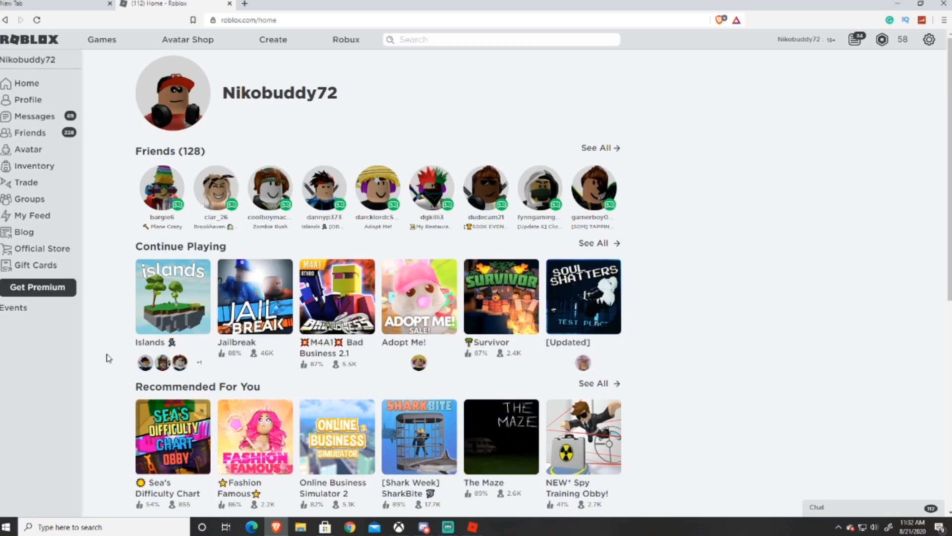
Step: Launch Islands from Continue Playing and allow the browser to start the Roblox player
left_click(172, 297)
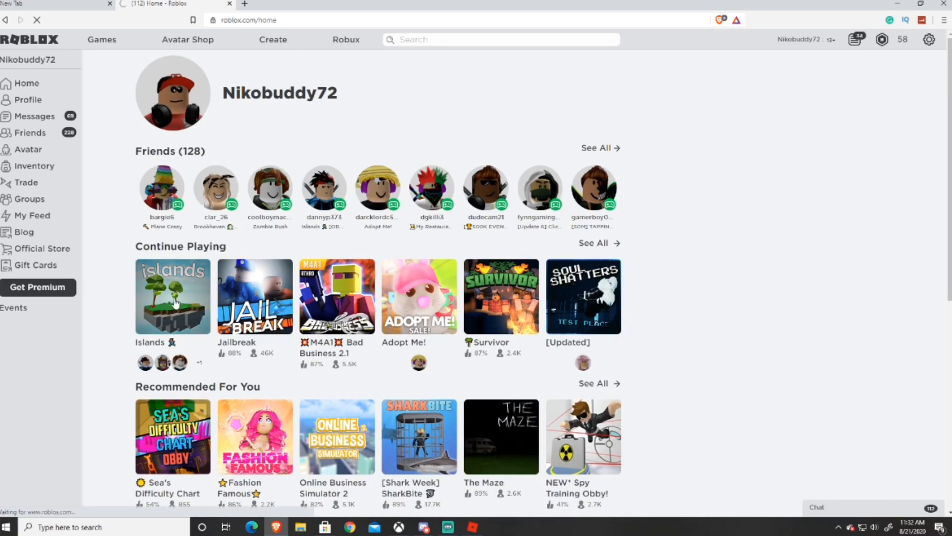
left_click(173, 295)
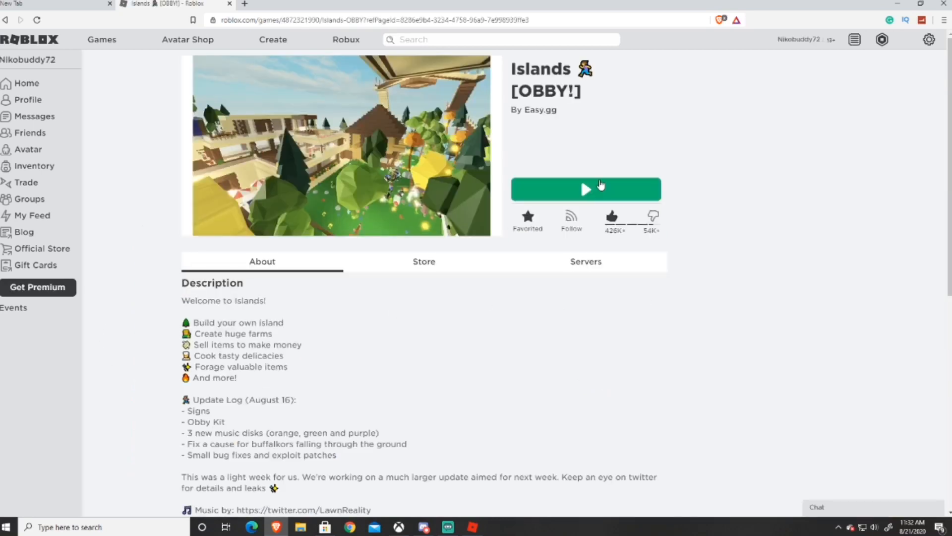
left_click(586, 188)
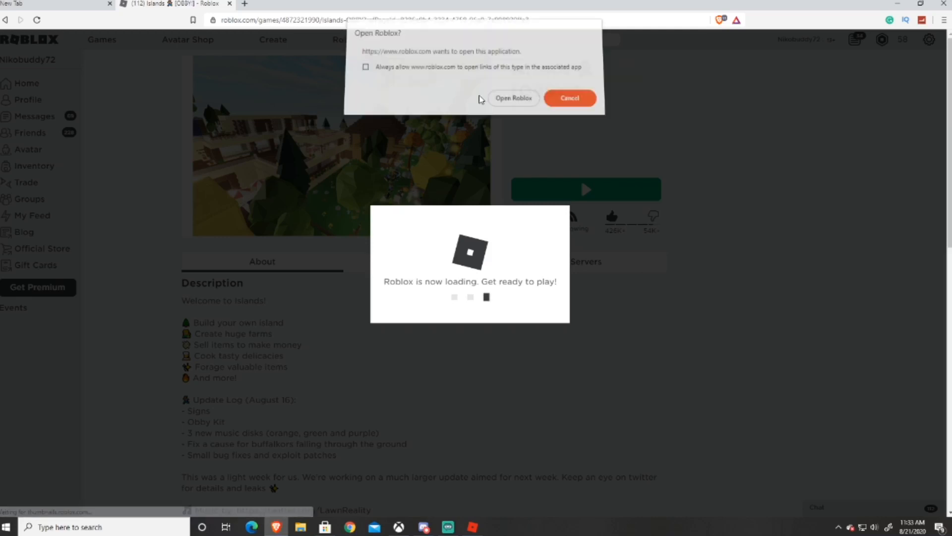
left_click(513, 98)
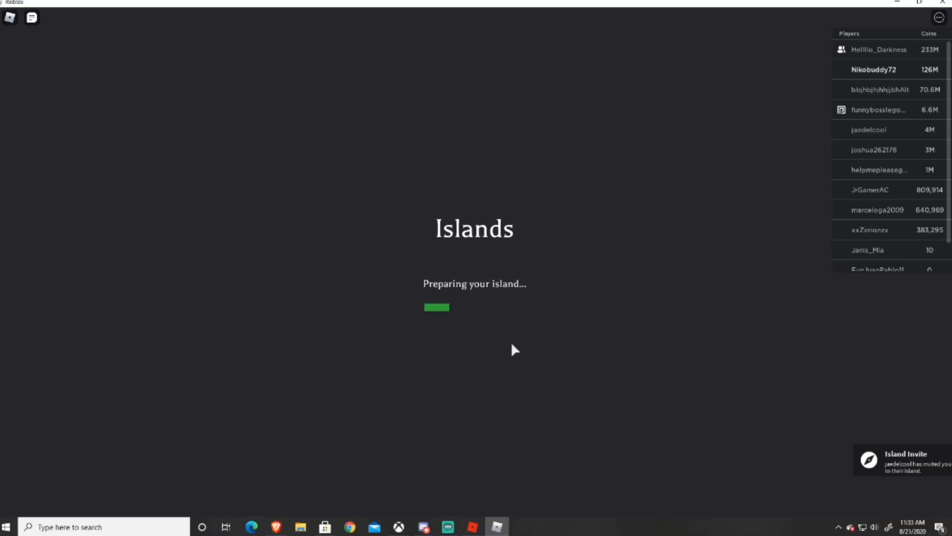
mouse_move(517, 347)
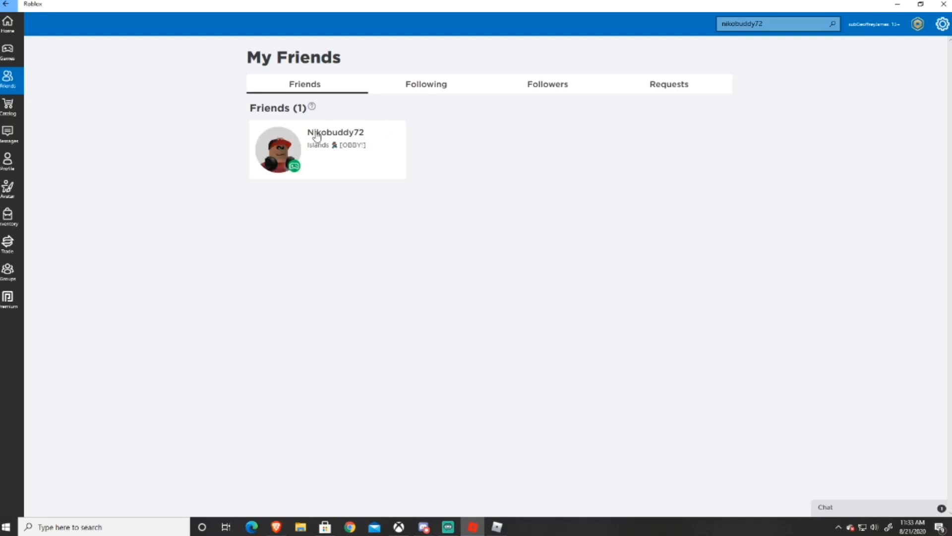
left_click(334, 132)
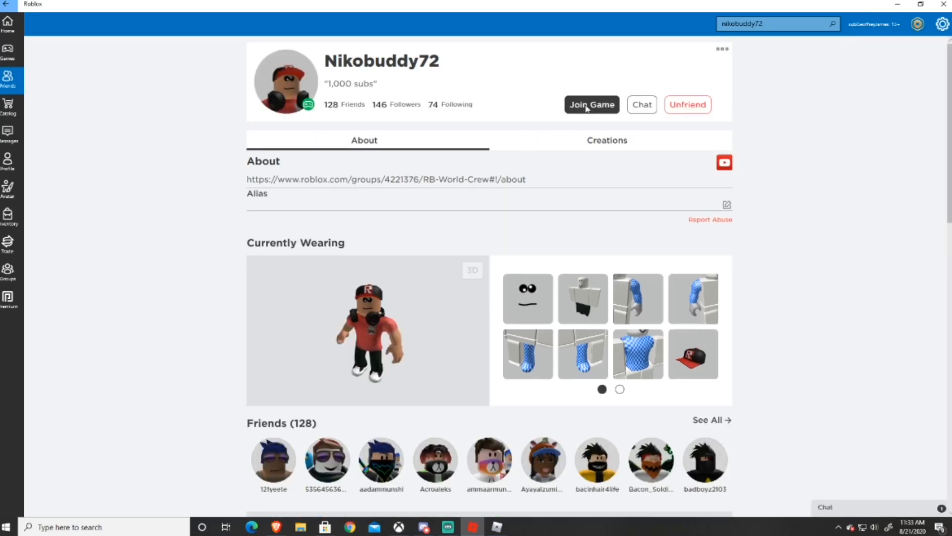
left_click(591, 105)
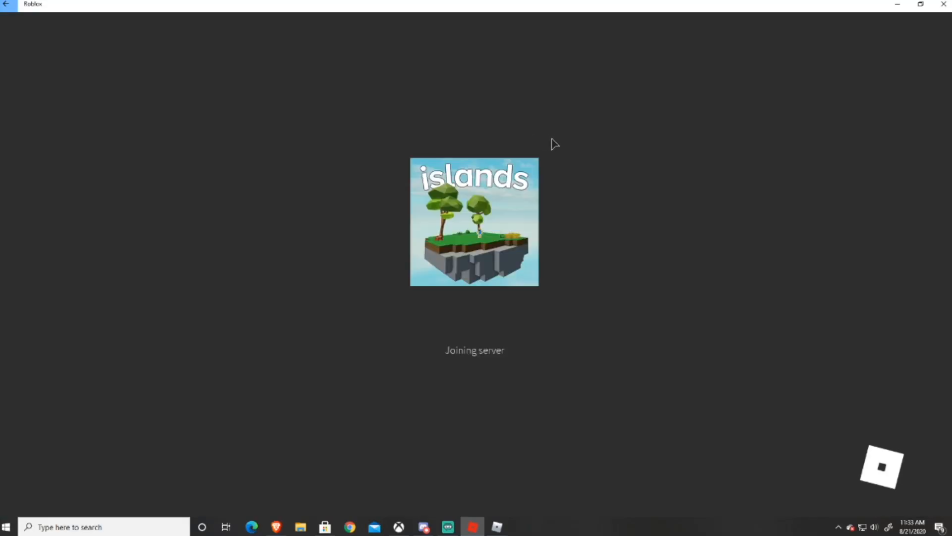